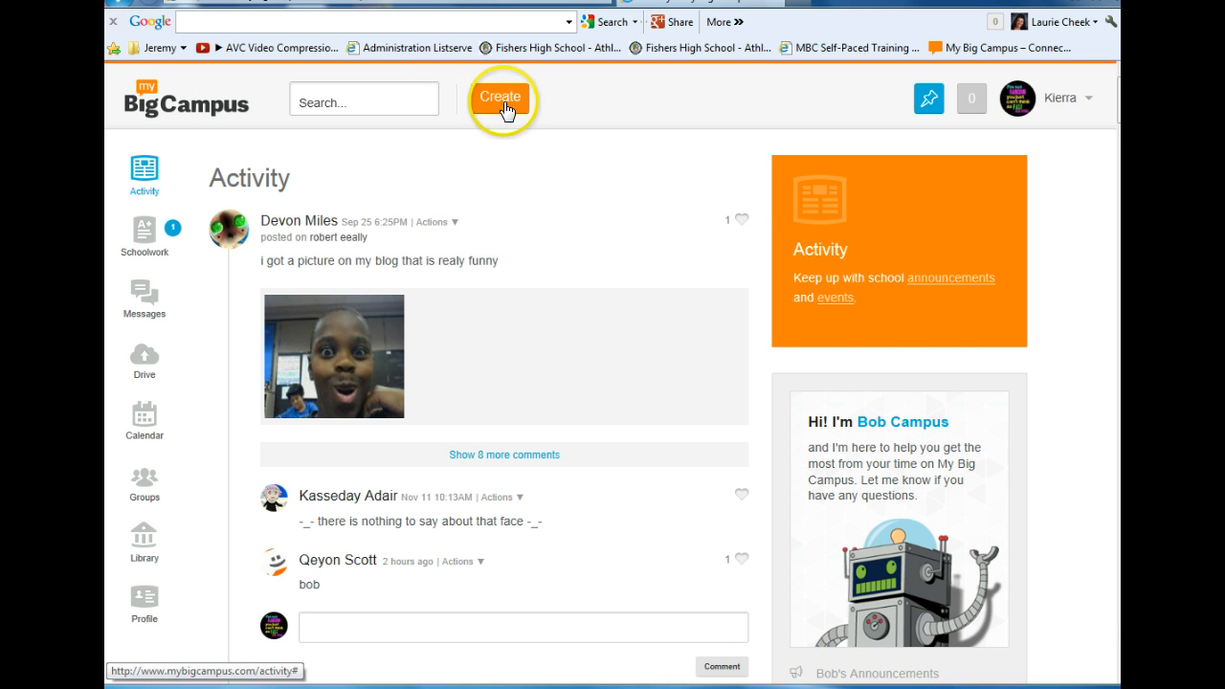
- Create a new MBC Doc from the Create menu
click(498, 97)
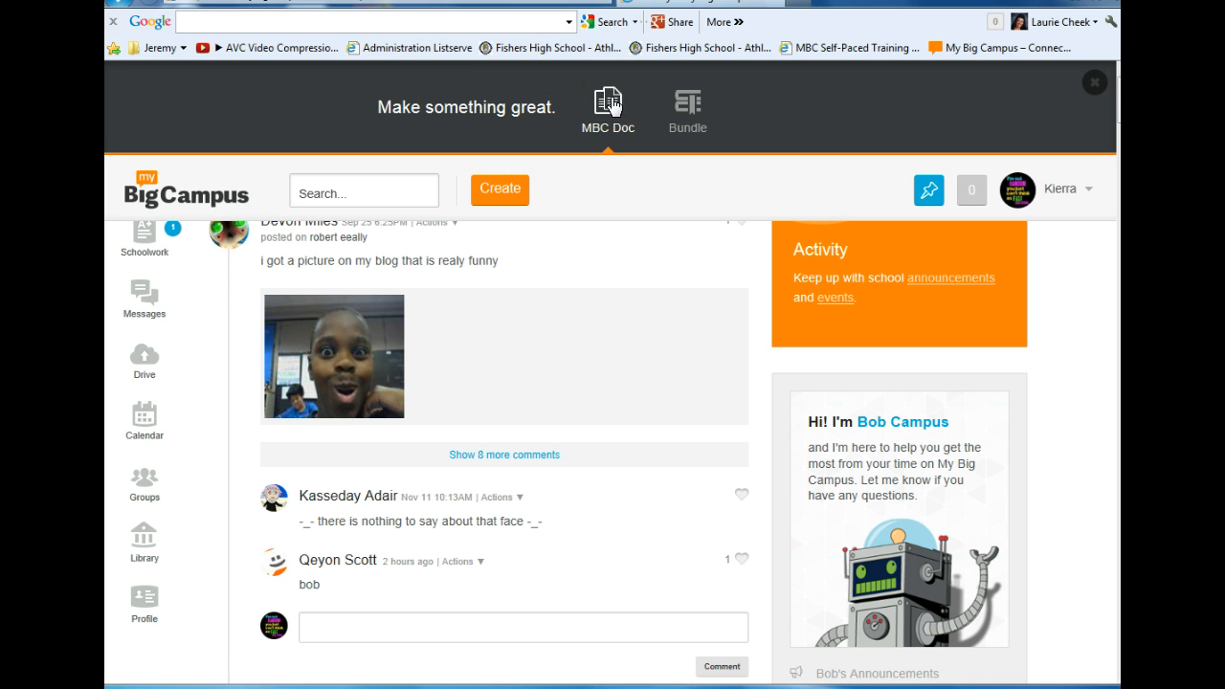
click(363, 189)
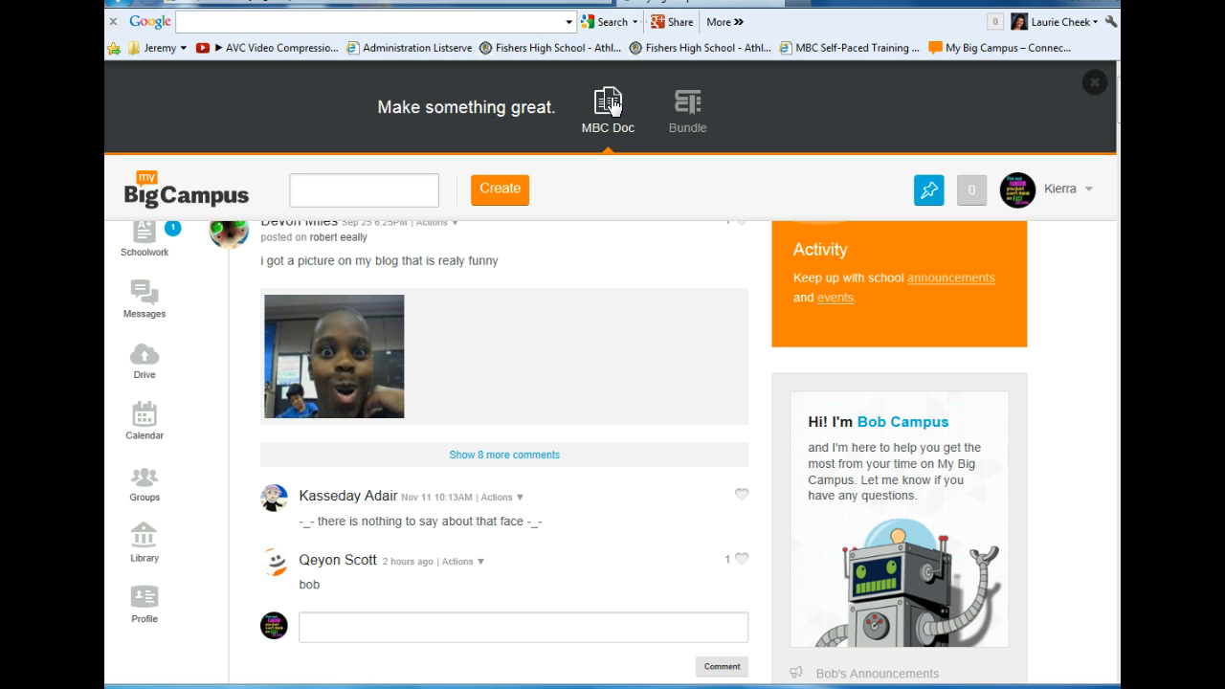
click(608, 105)
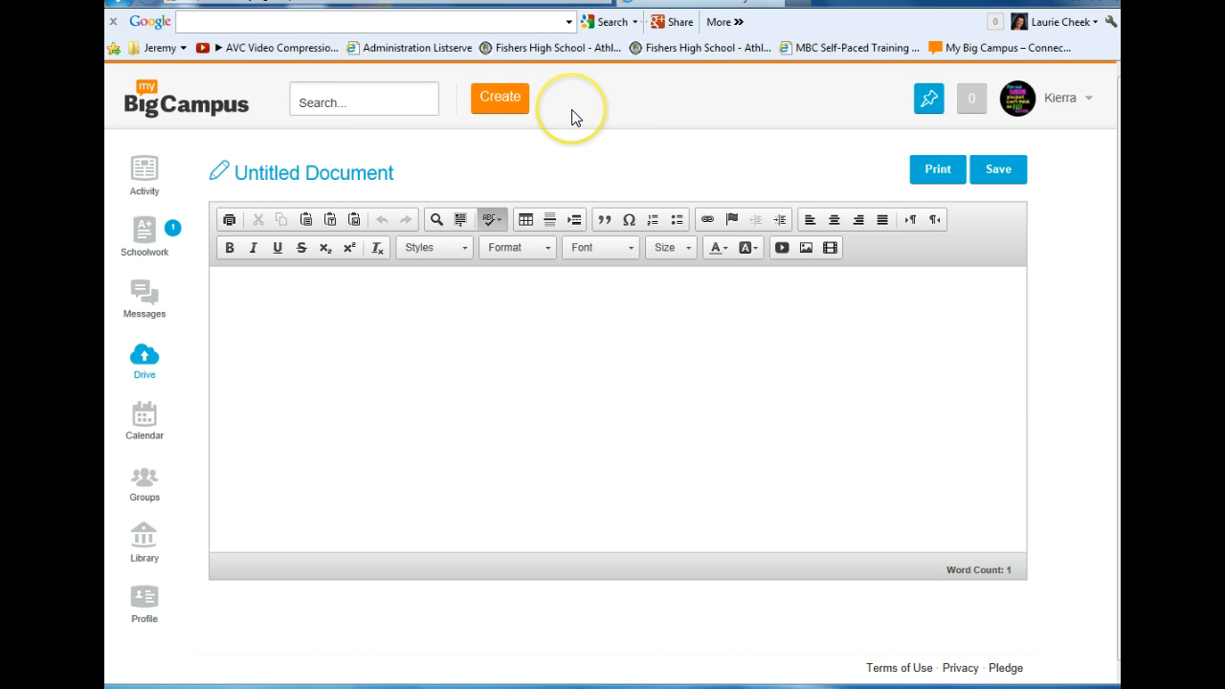
mouse_move(570, 127)
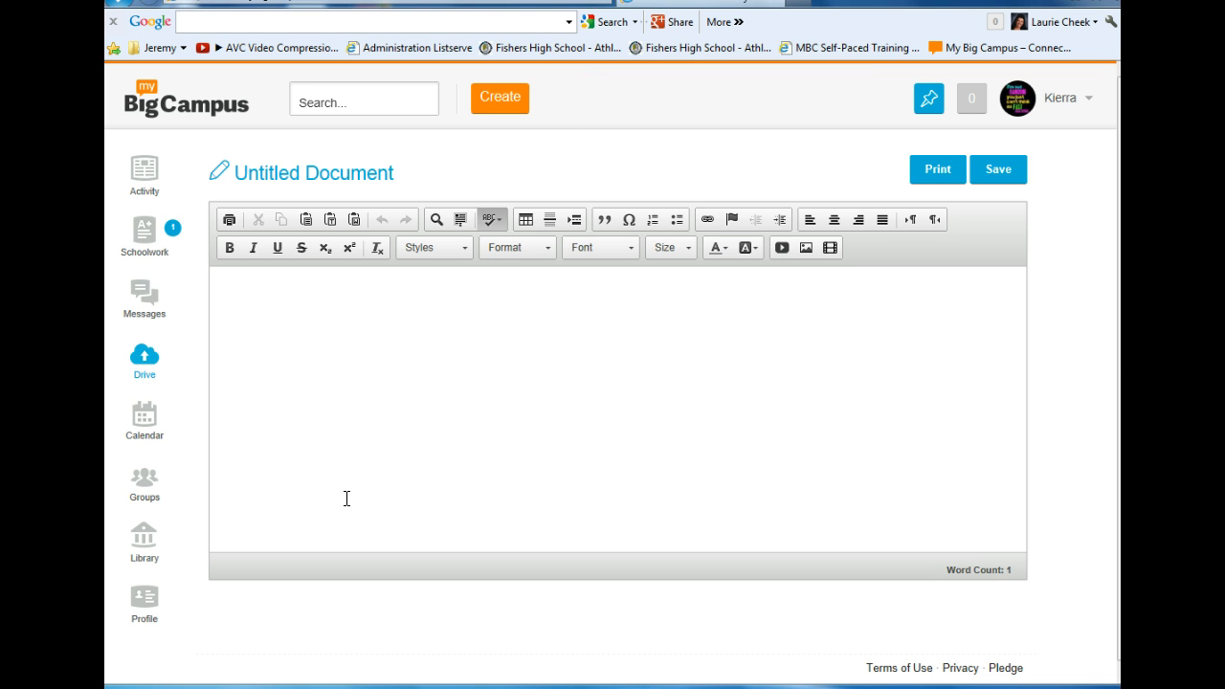
mouse_move(291, 177)
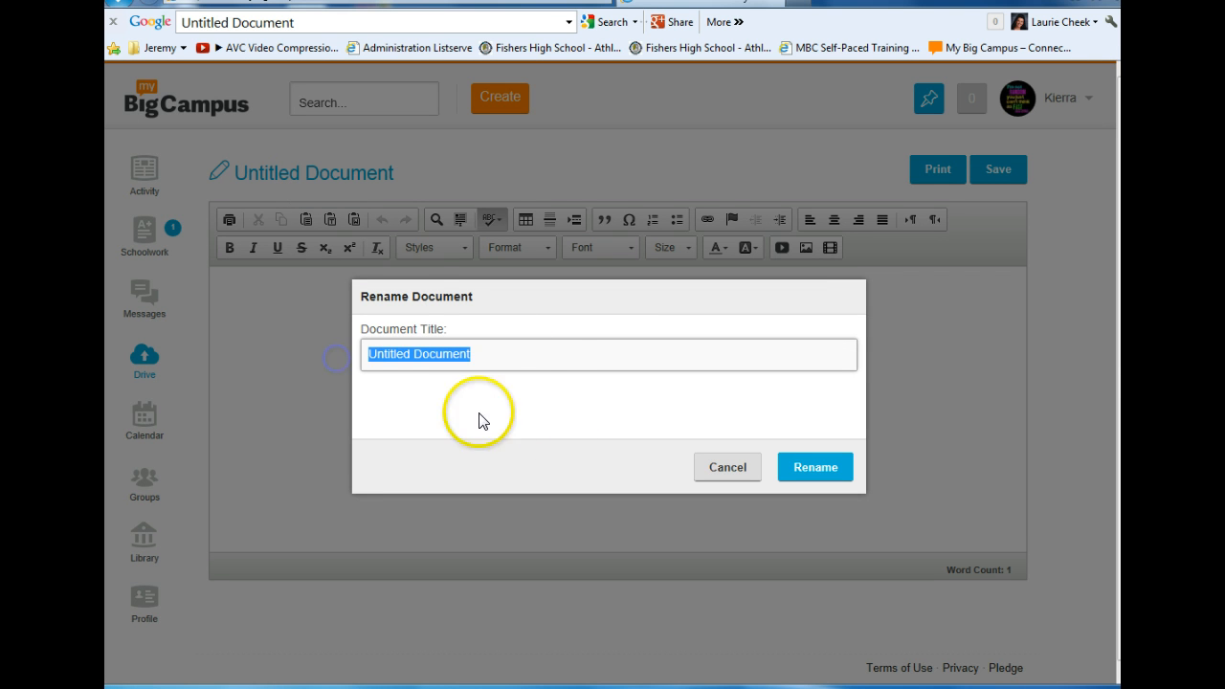
mouse_move(512, 372)
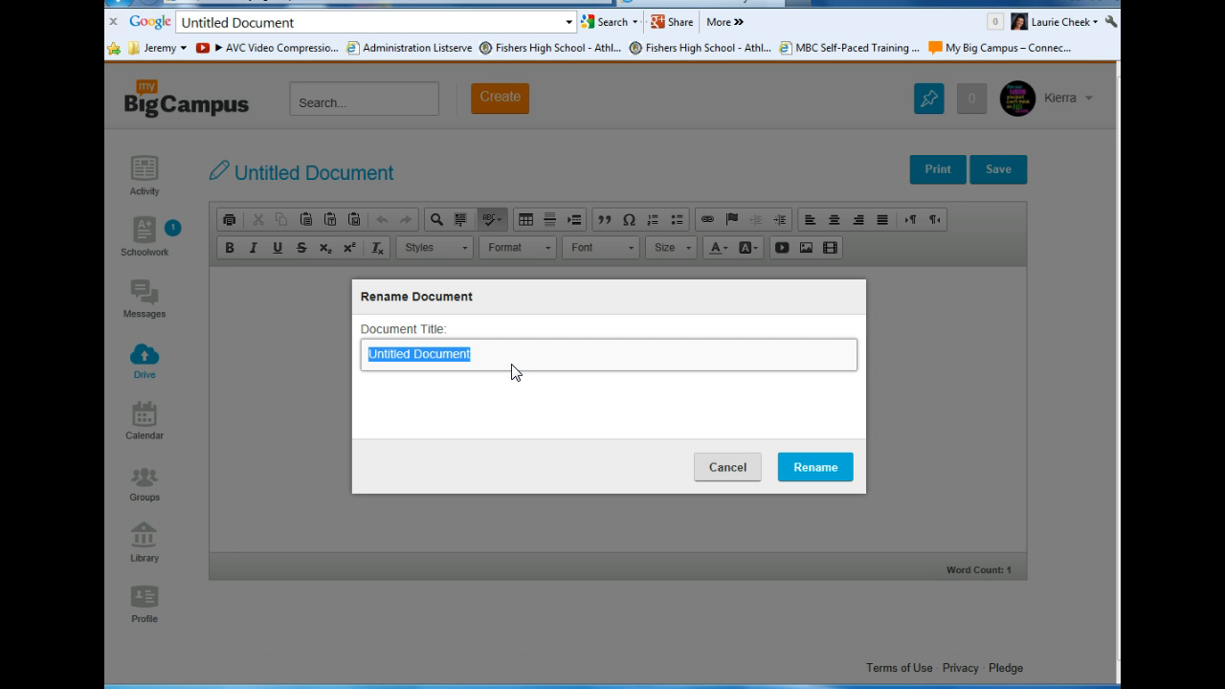
- Rename the Untitled Document to 'scene'
text(scene)
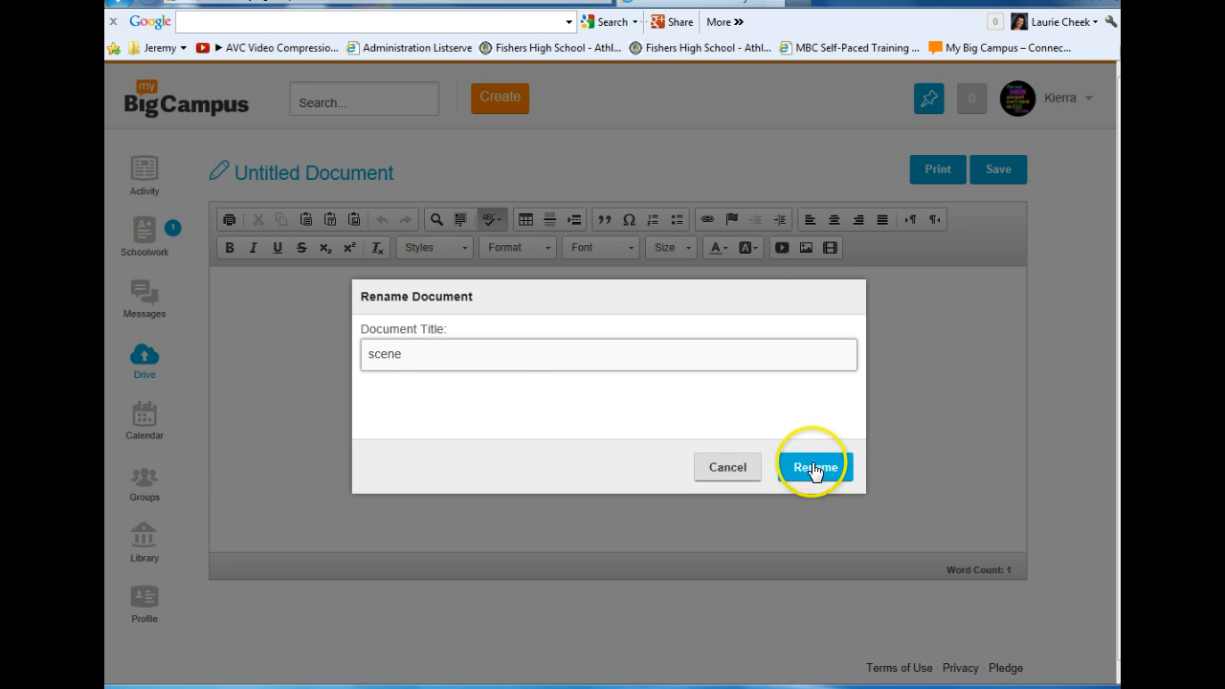
click(815, 467)
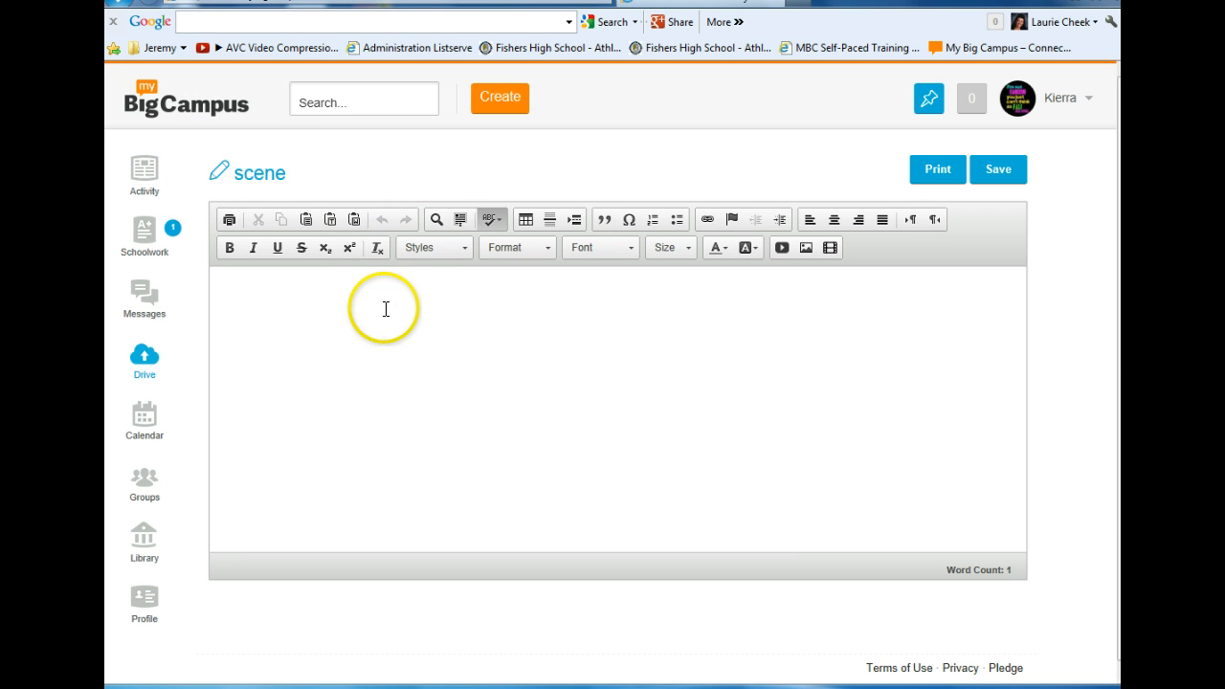
- Type 'Hello' into the document body and save the document
click(383, 308)
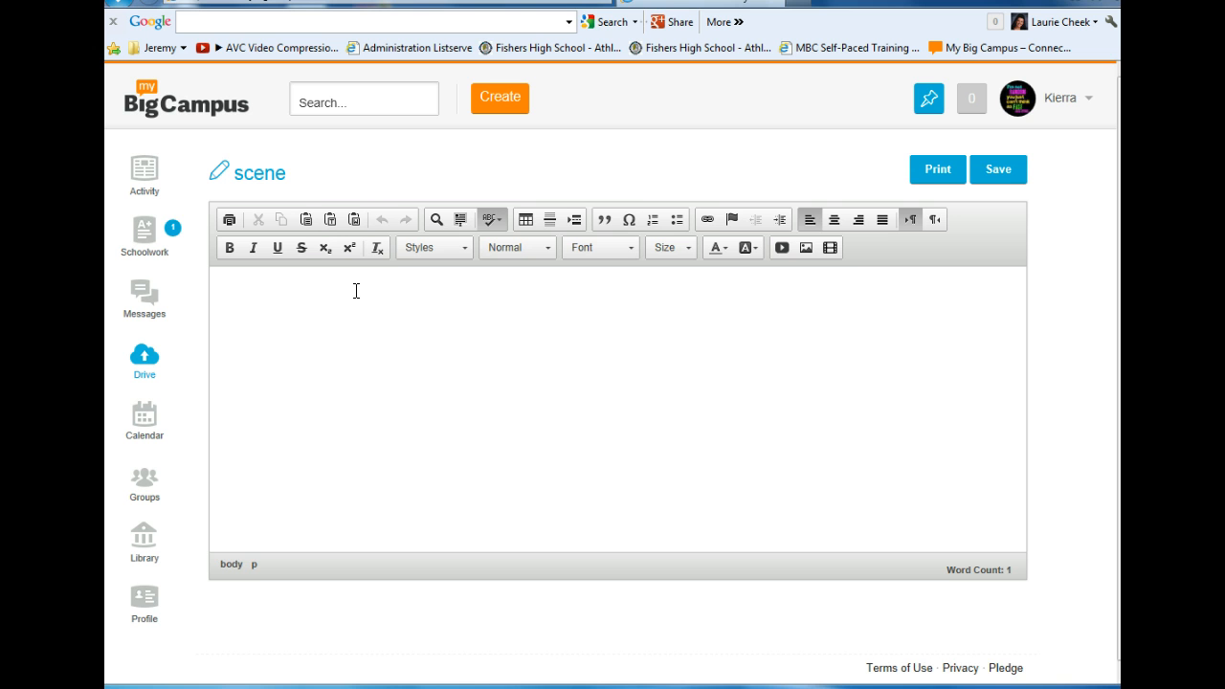
text(Hello)
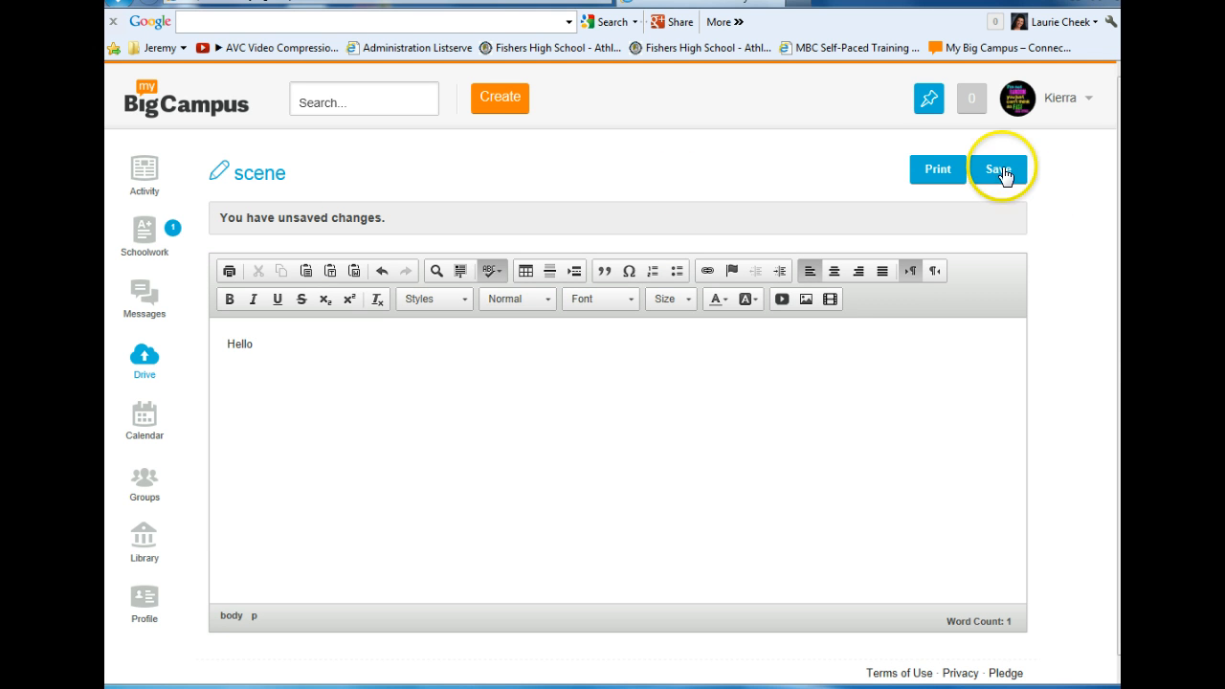
click(999, 169)
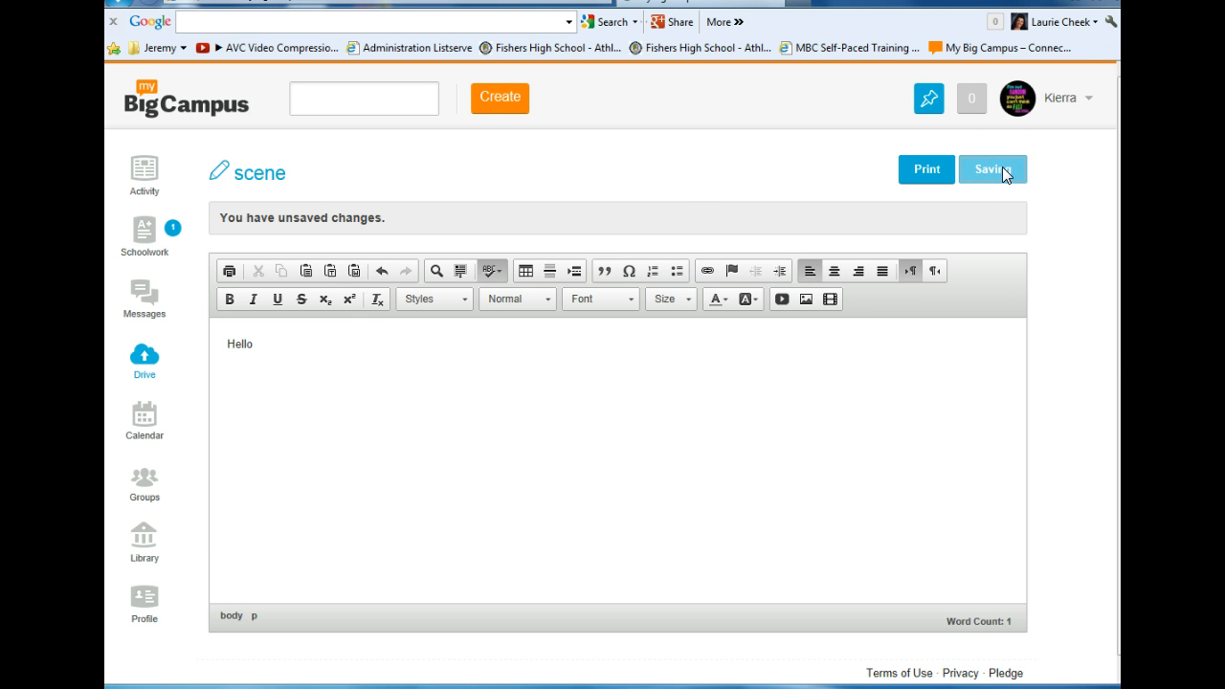
click(992, 169)
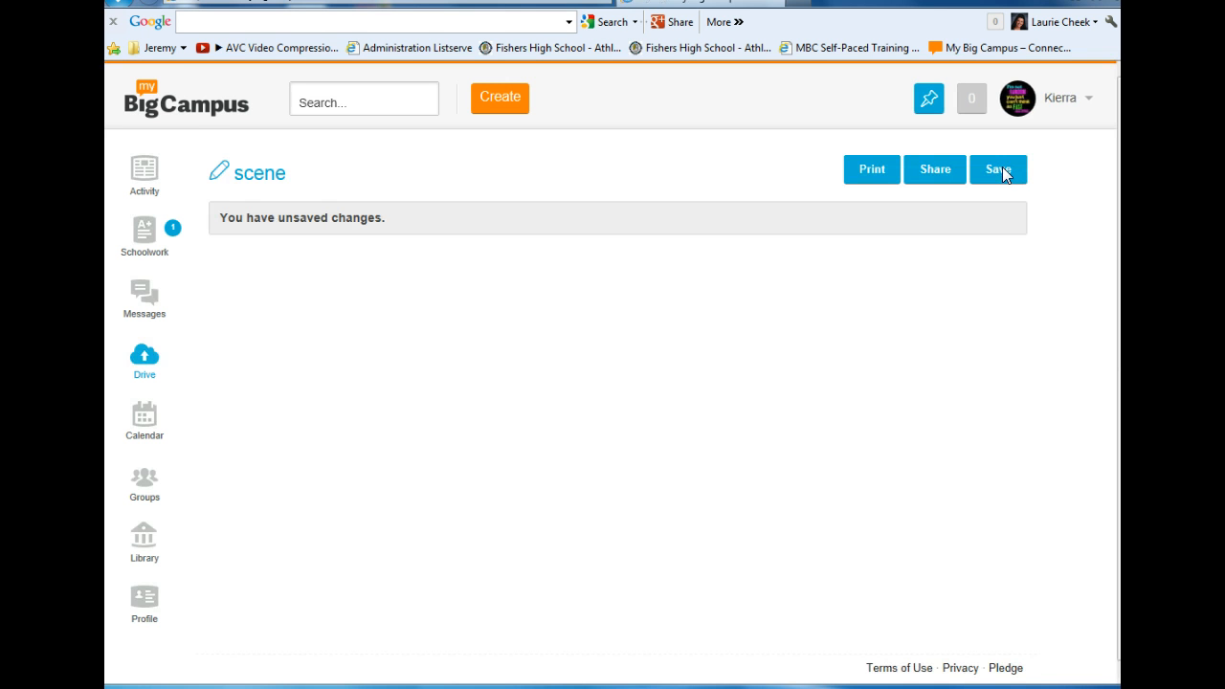
click(998, 169)
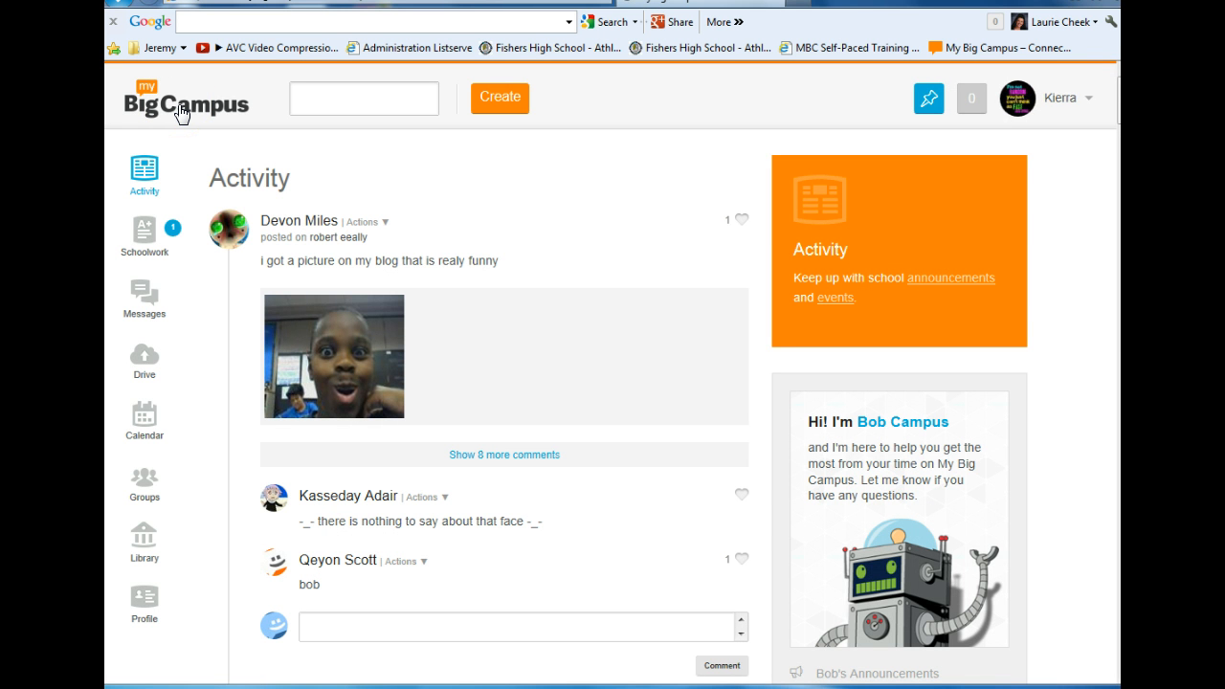
mouse_move(144, 359)
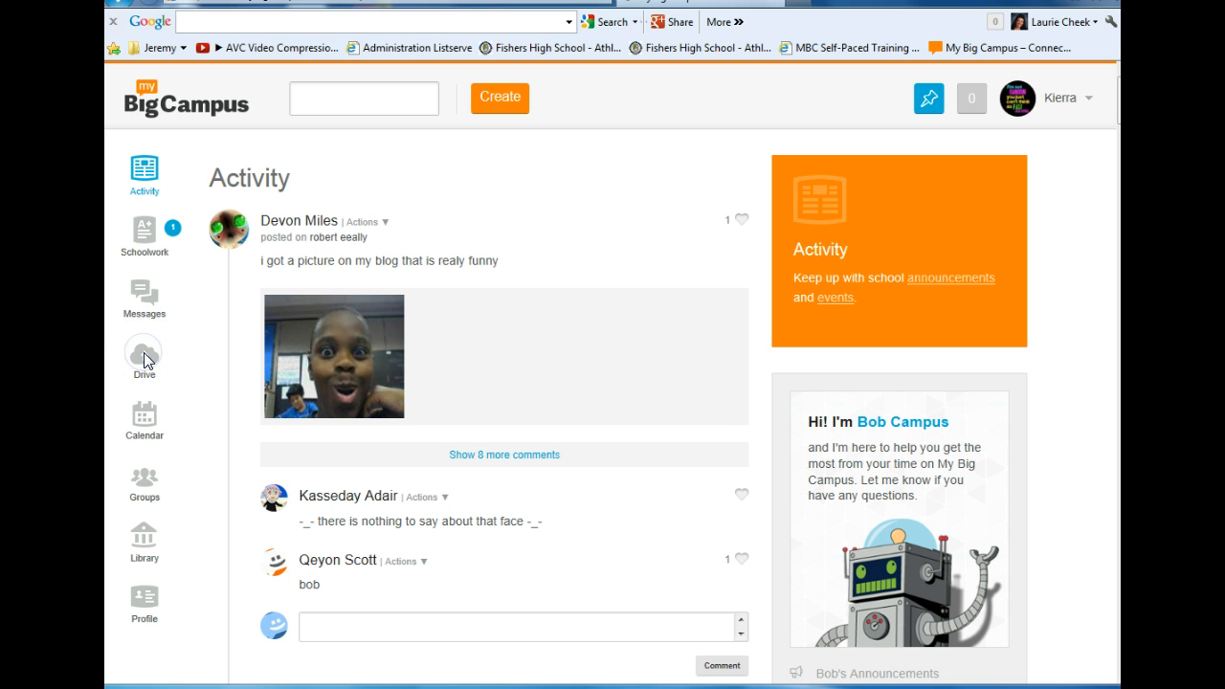
mouse_move(144, 354)
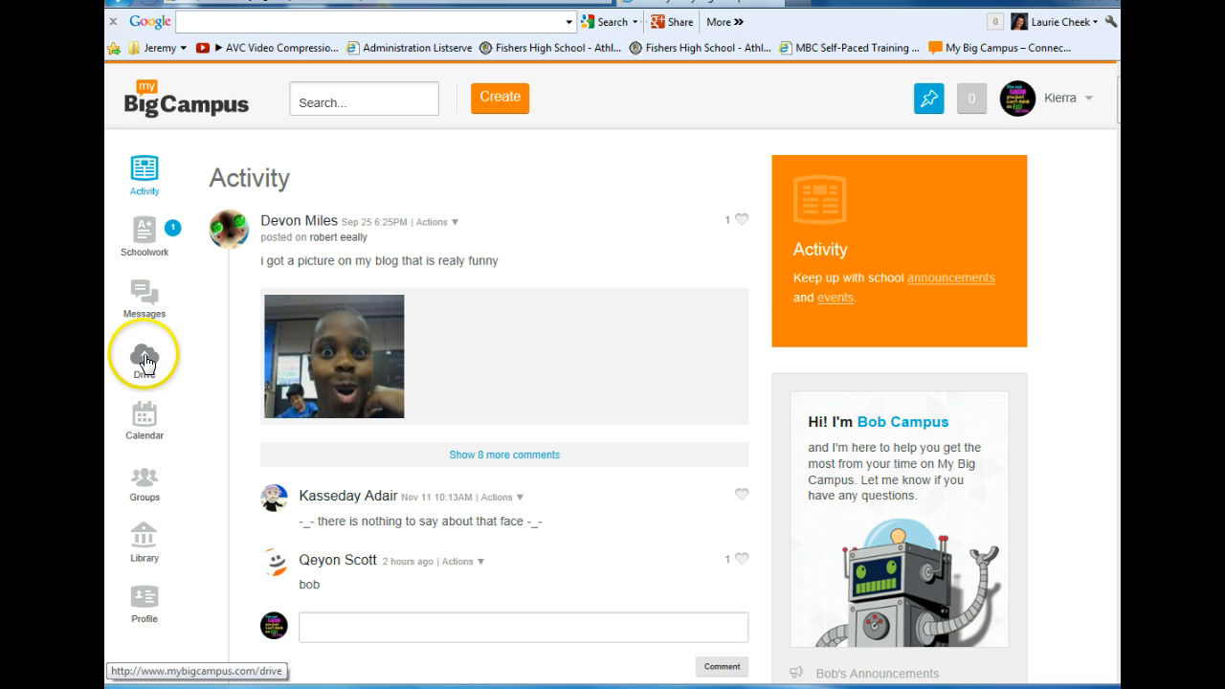
- Reopen the 'scene' document from Drive's MBC Docs folder
click(144, 354)
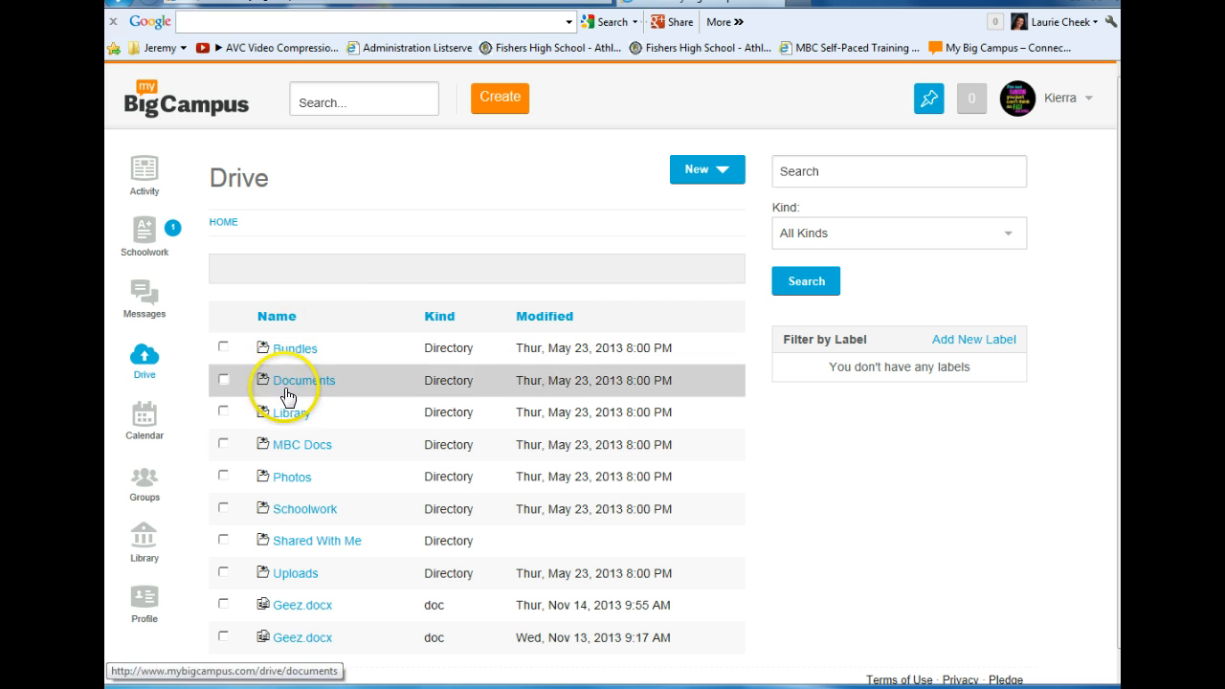
mouse_move(290, 445)
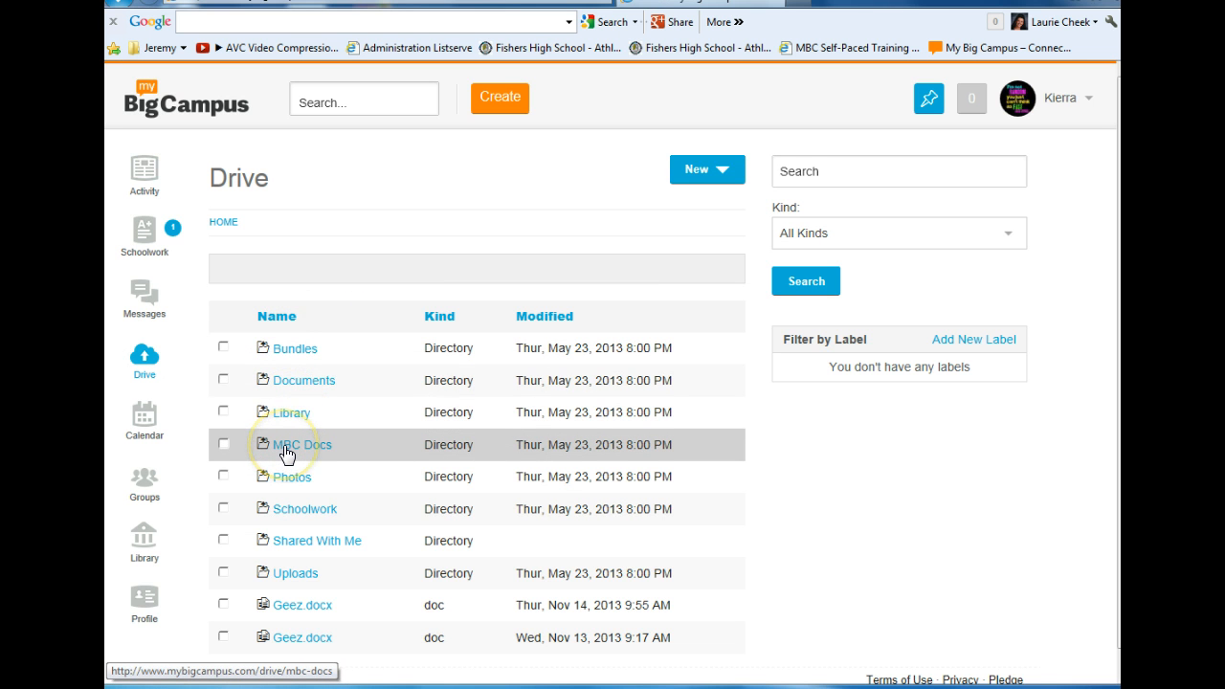
click(304, 444)
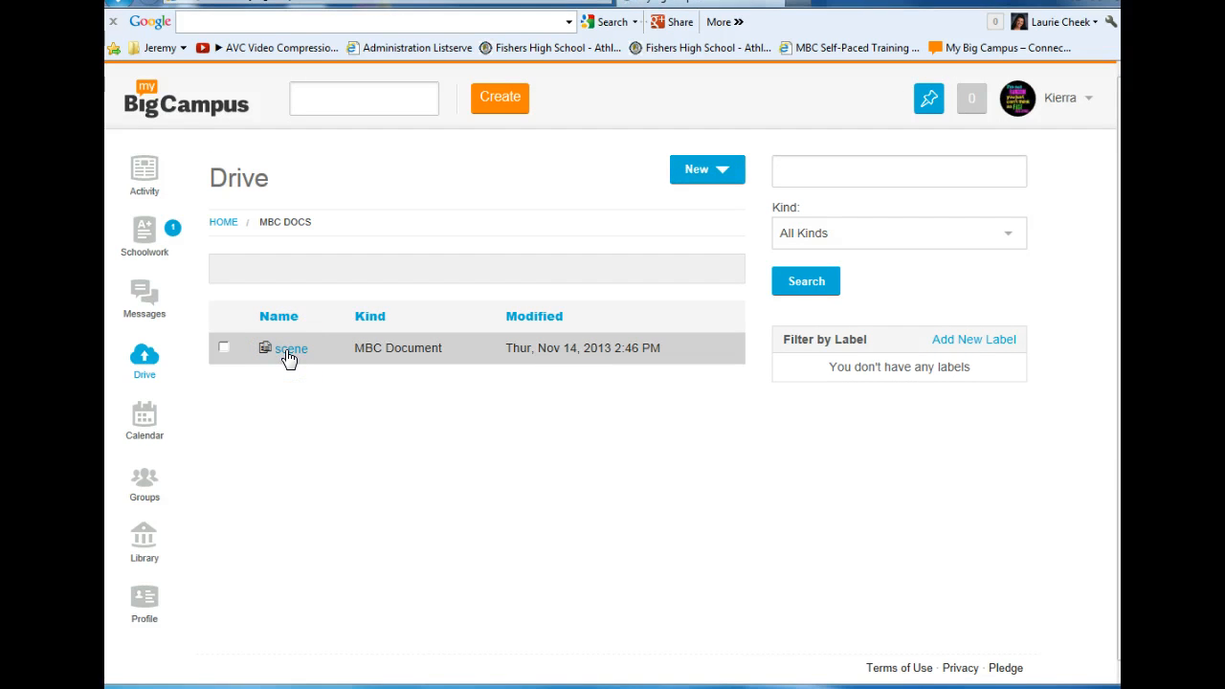
click(290, 347)
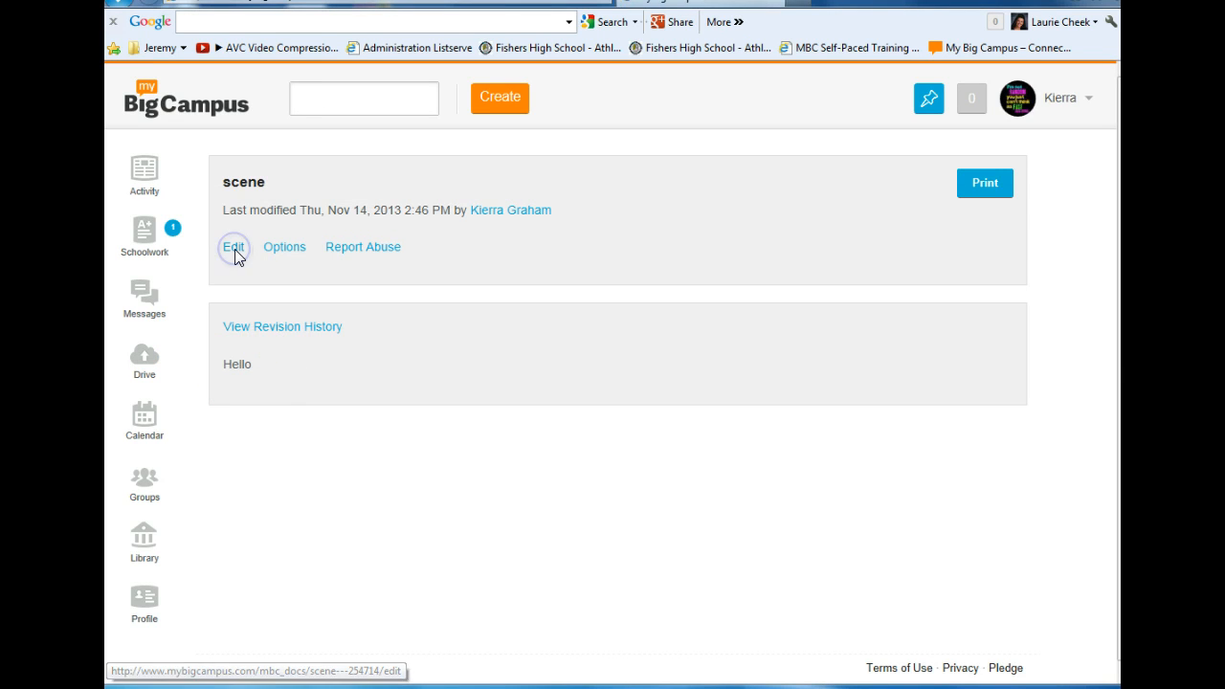
- Edit 'scene' to add 'kjhlk h' after Hello, then save it
click(232, 247)
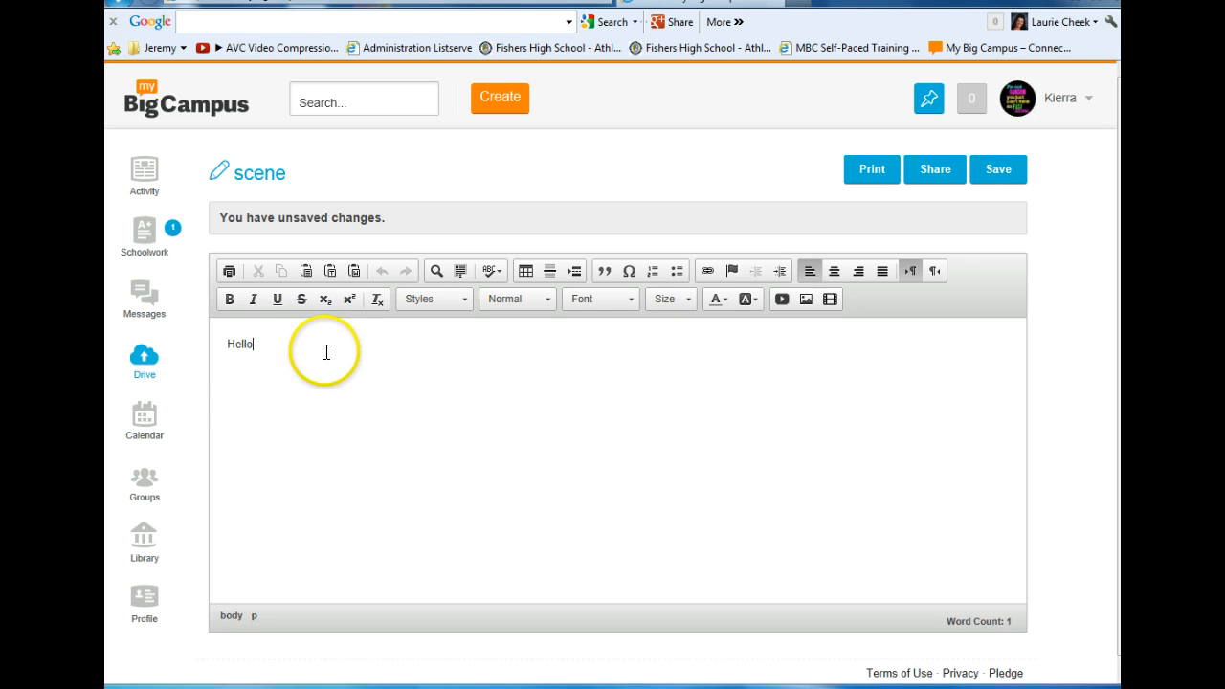
text(kjhlk  h)
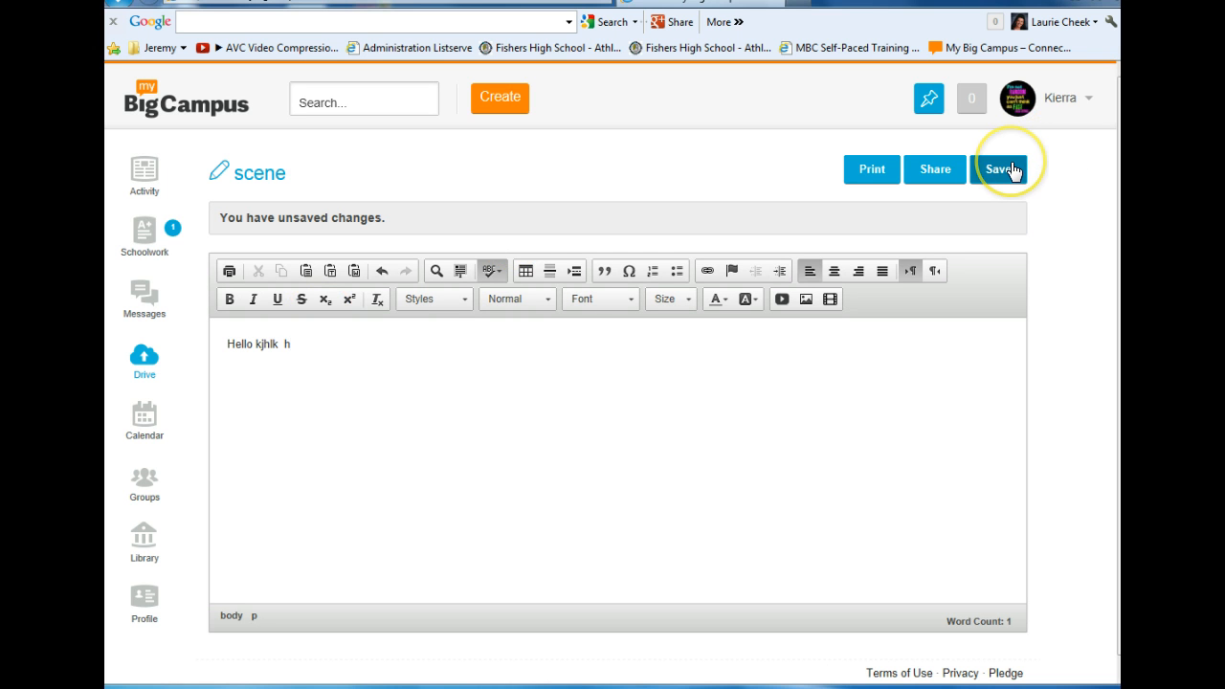
click(1003, 169)
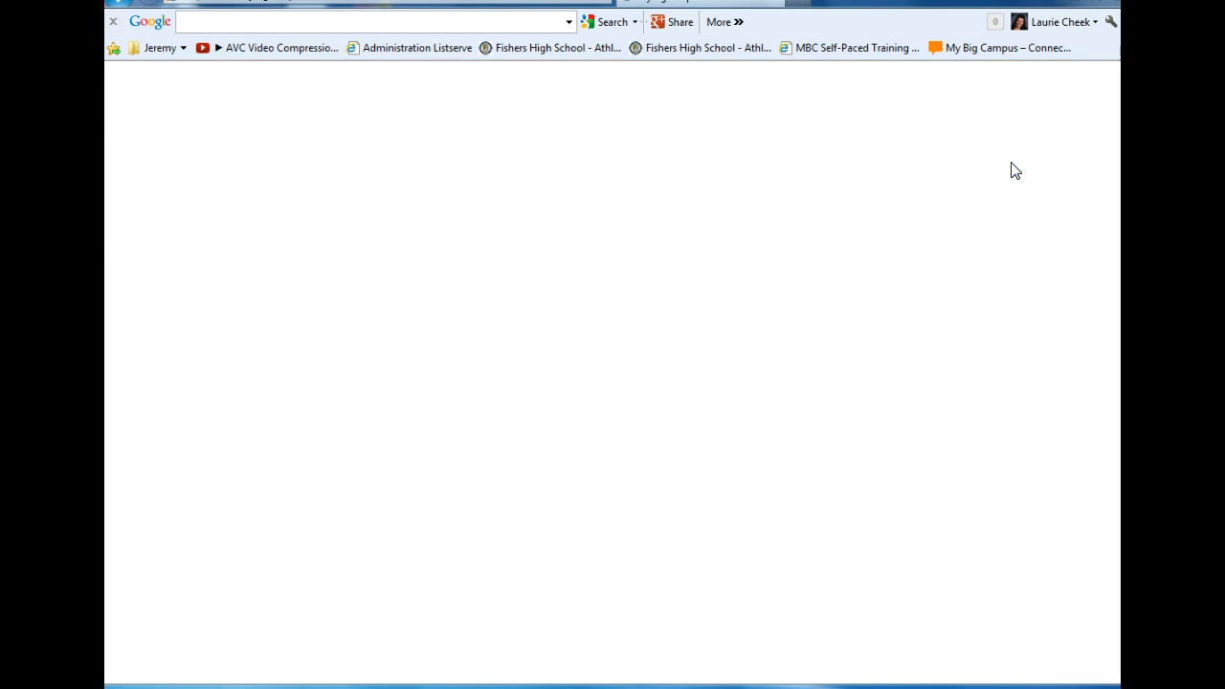
click(998, 170)
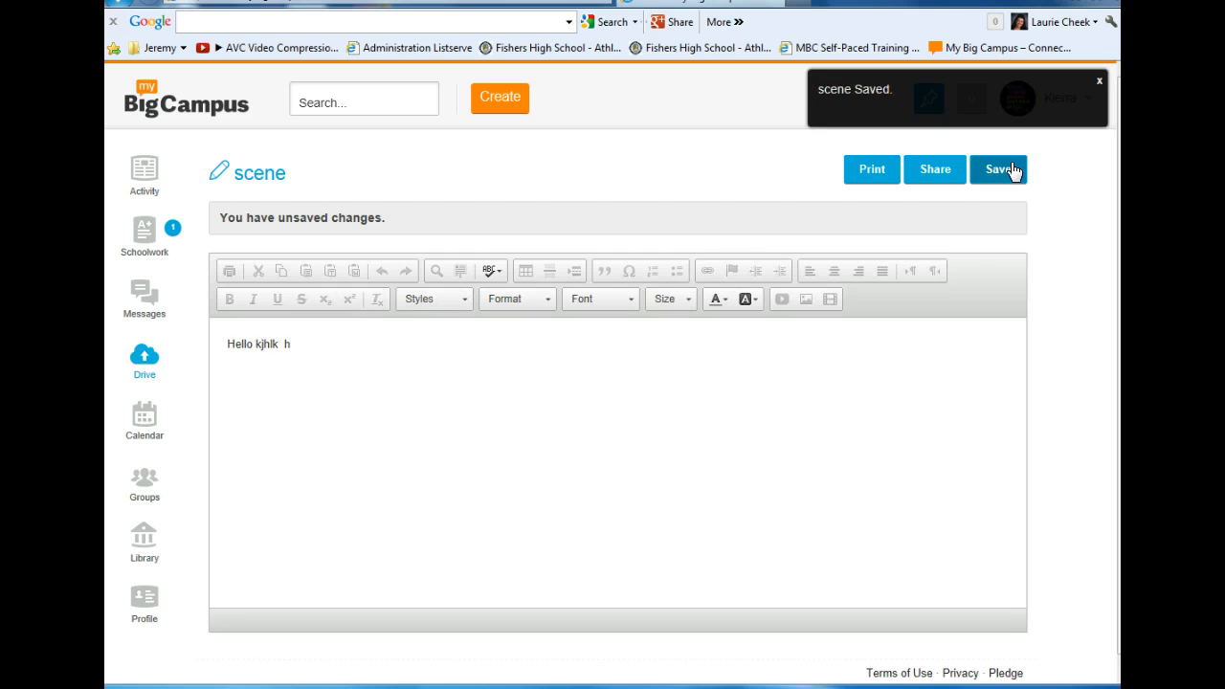
click(998, 169)
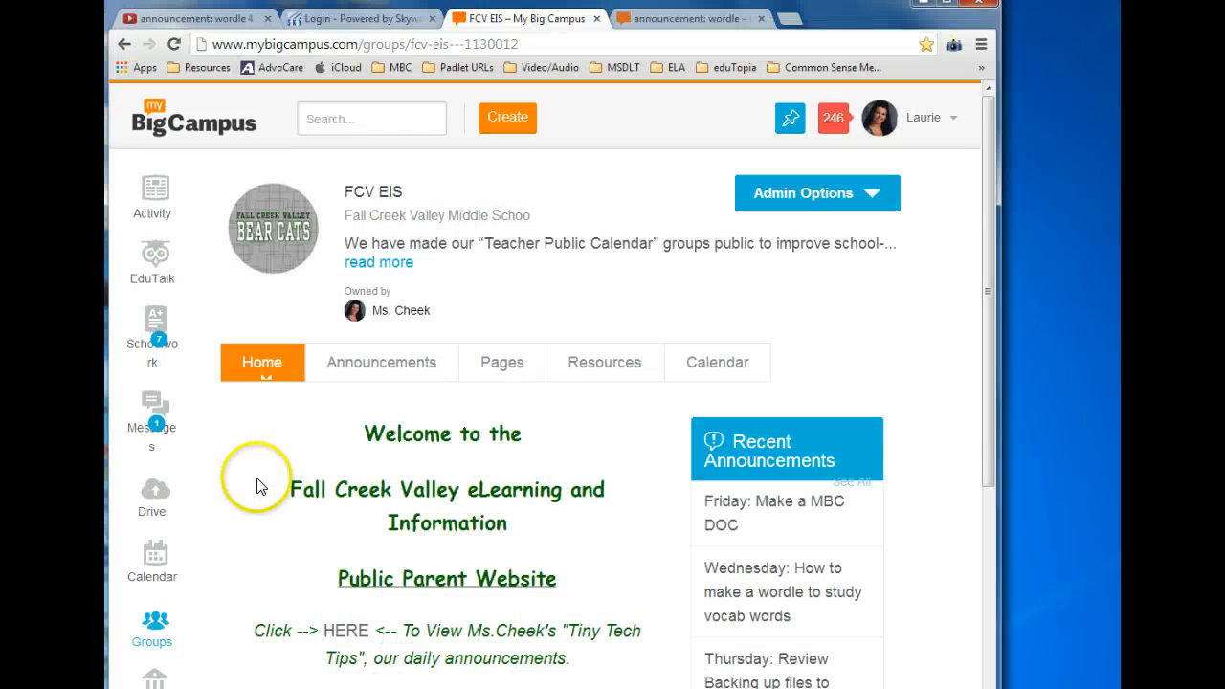
mouse_move(268, 472)
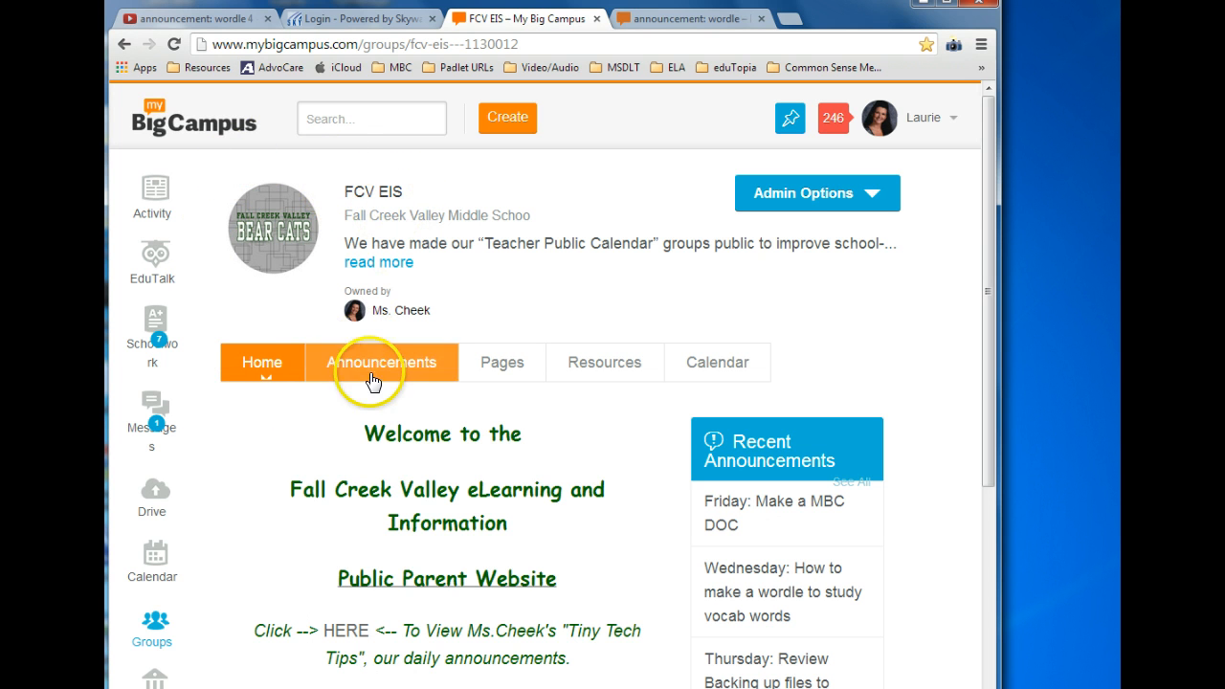
- Show the FCV EIS group's Announcements wall with the Friday MBC Doc post
click(381, 362)
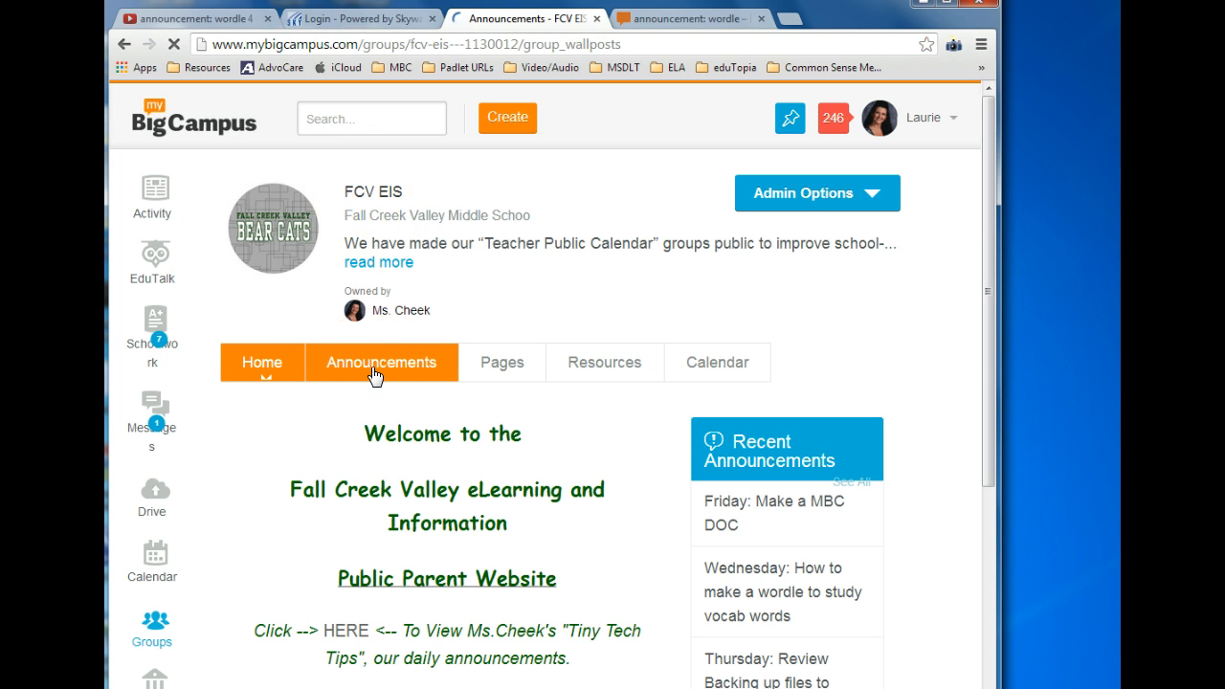
click(381, 362)
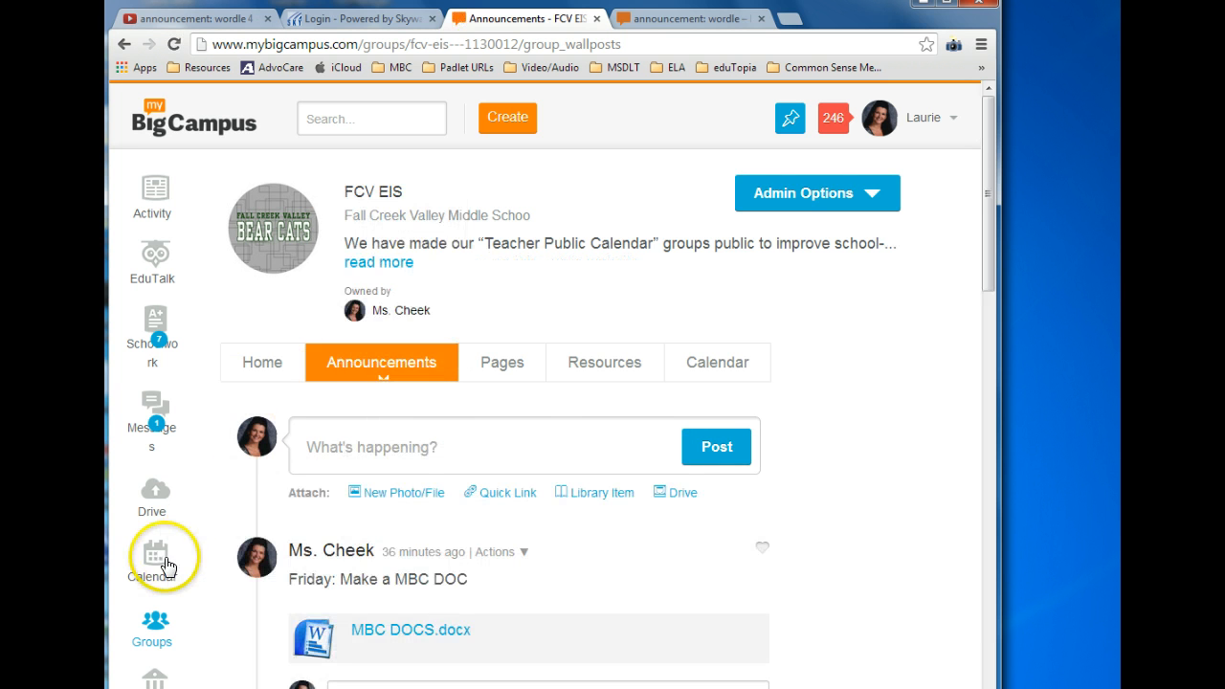